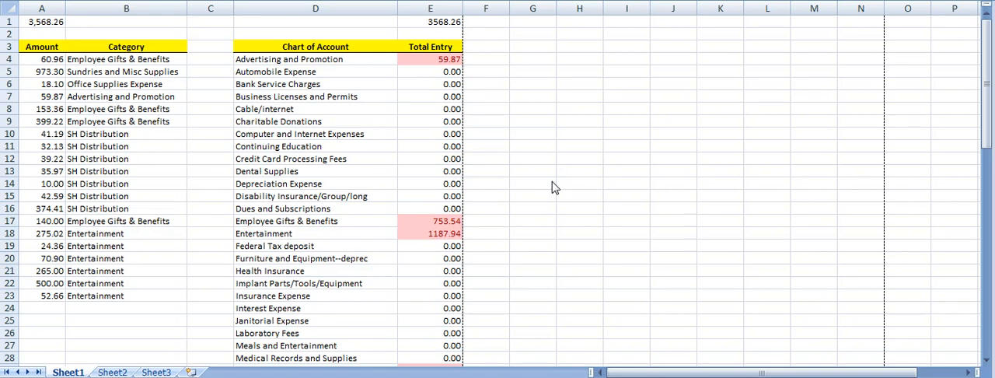
pyautogui.moveTo(574, 177)
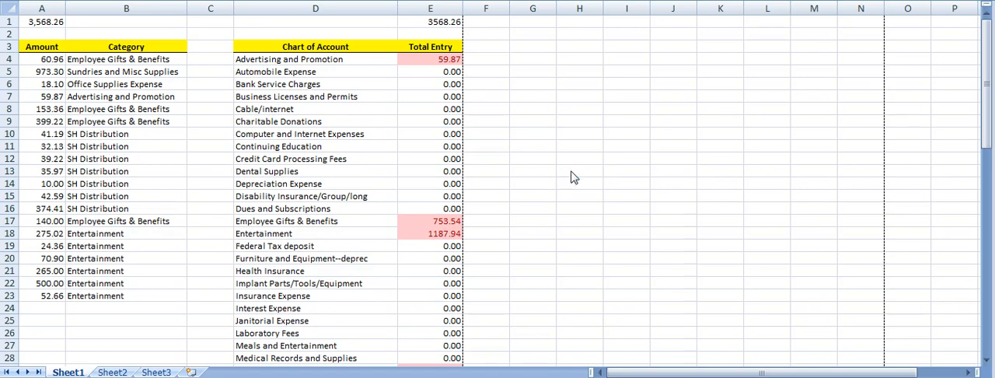
pyautogui.moveTo(545, 249)
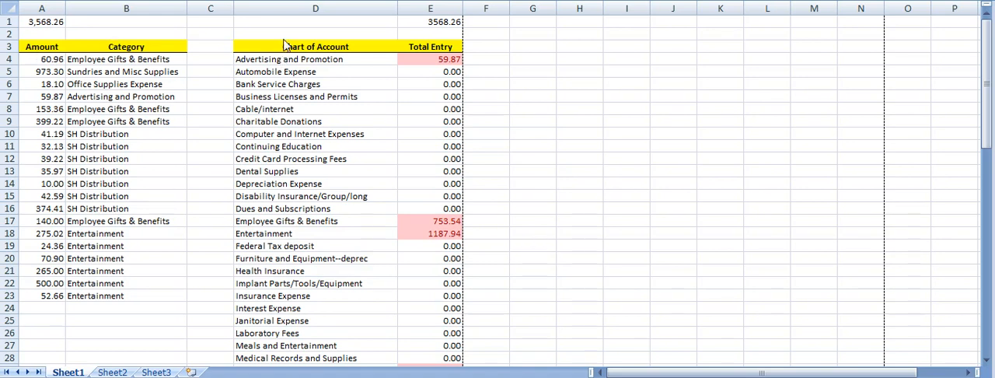
pyautogui.moveTo(420, 54)
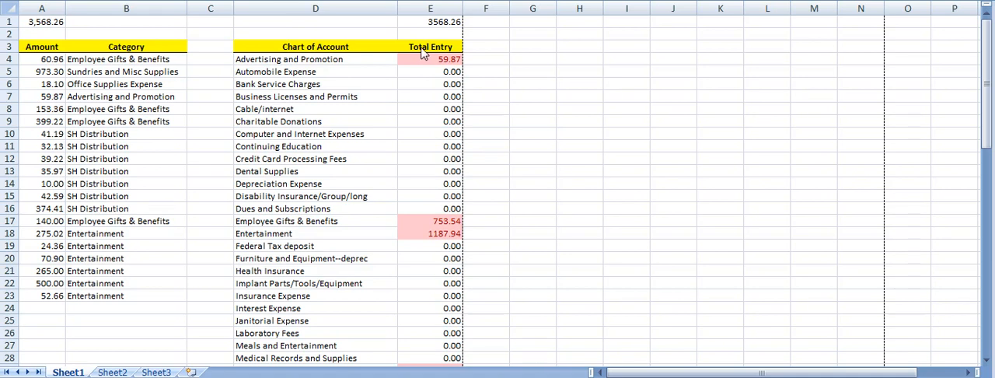
pyautogui.moveTo(294, 109)
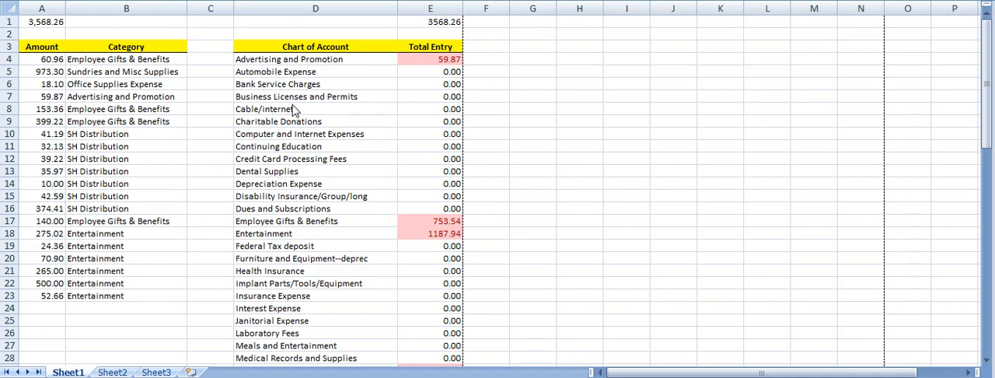
pyautogui.moveTo(283, 96)
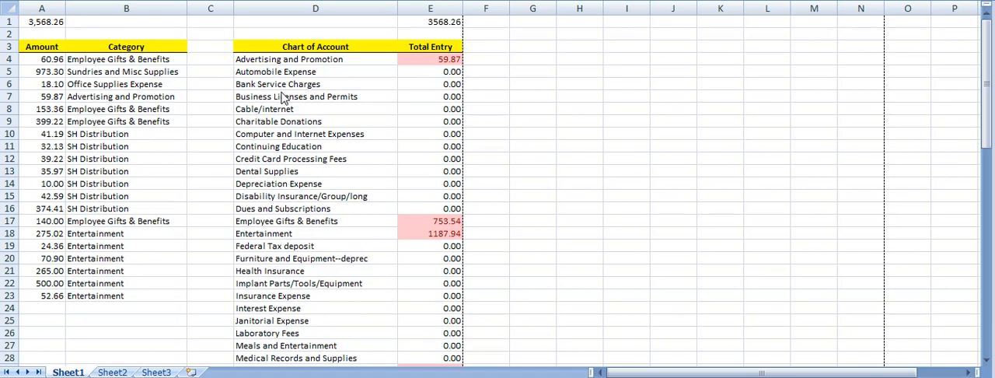
pyautogui.moveTo(305, 103)
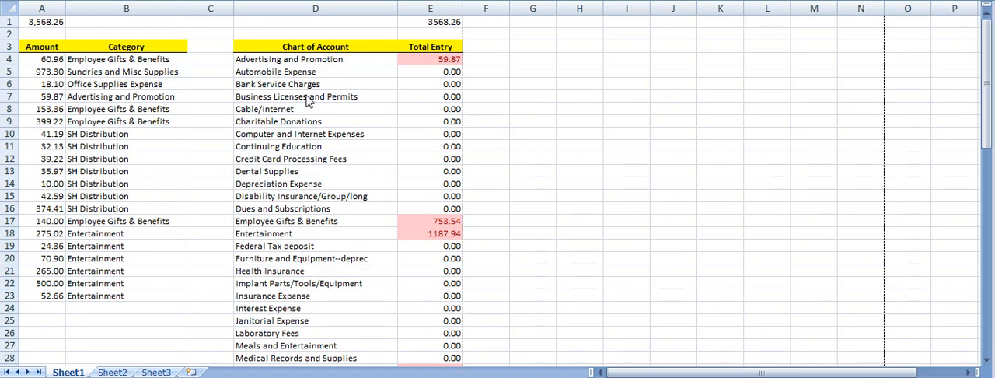
# Step: Inspect the SUMIF formula in E4 and review the Sundries and Advertising account rows
pyautogui.click(431, 59)
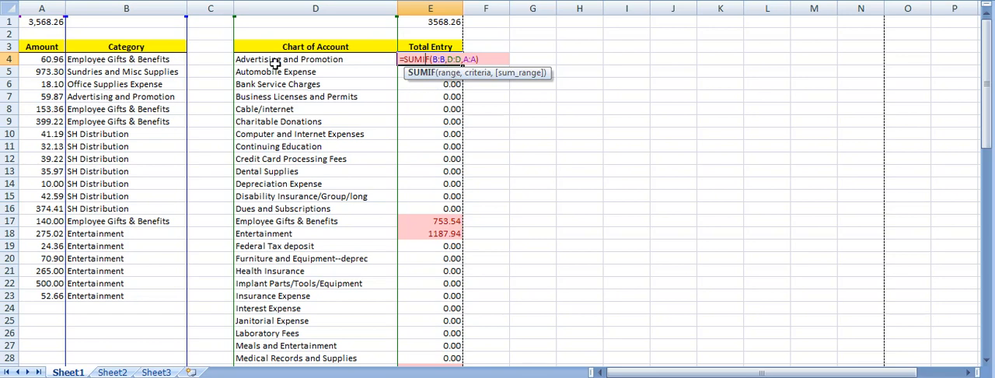
pyautogui.moveTo(143, 289)
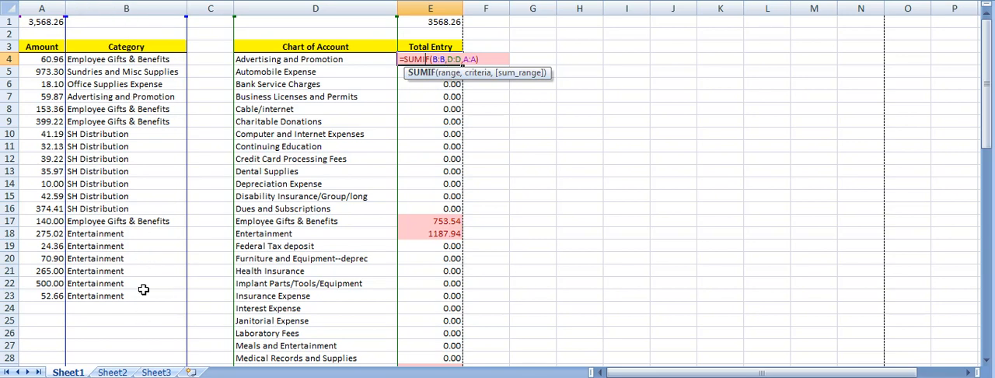
pyautogui.moveTo(336, 183)
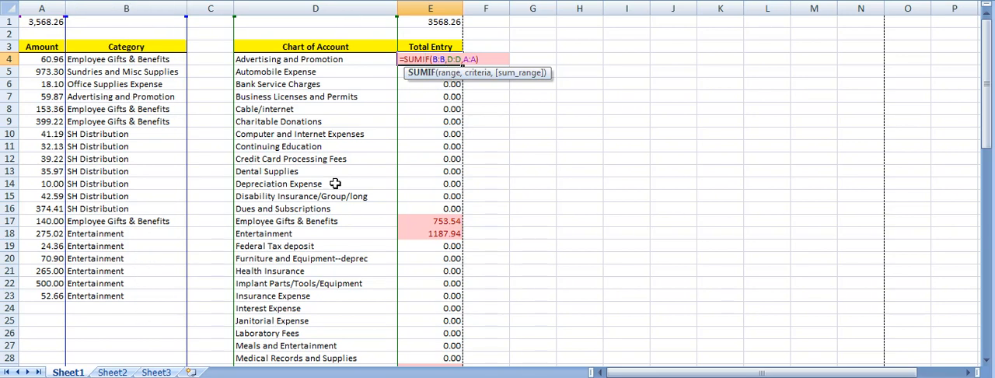
pyautogui.moveTo(186, 65)
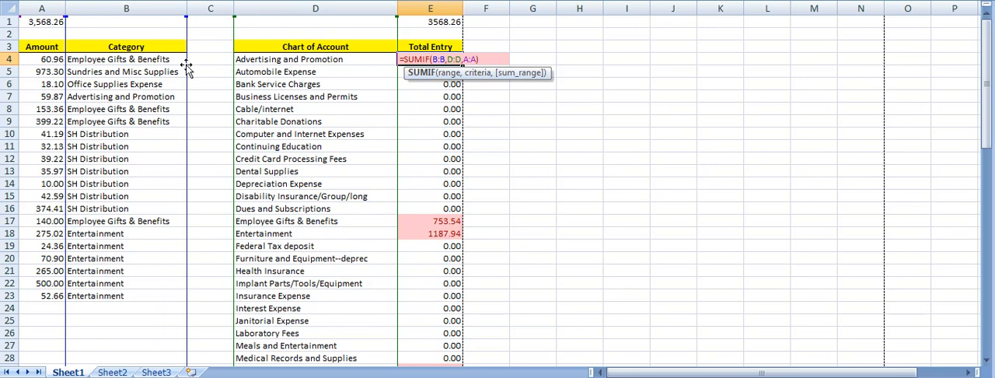
pyautogui.moveTo(40, 264)
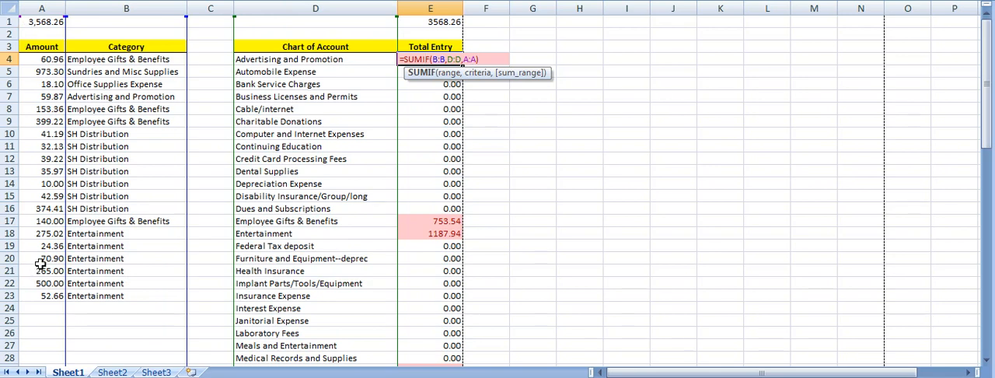
pyautogui.press('Return')
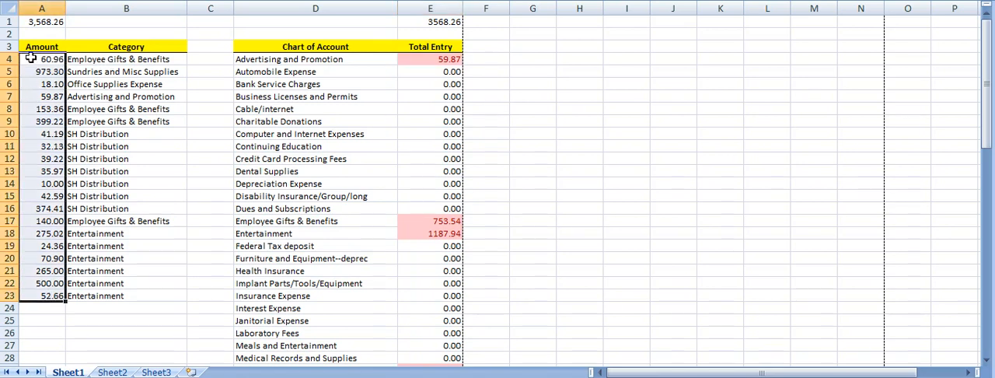
pyautogui.moveTo(91, 177)
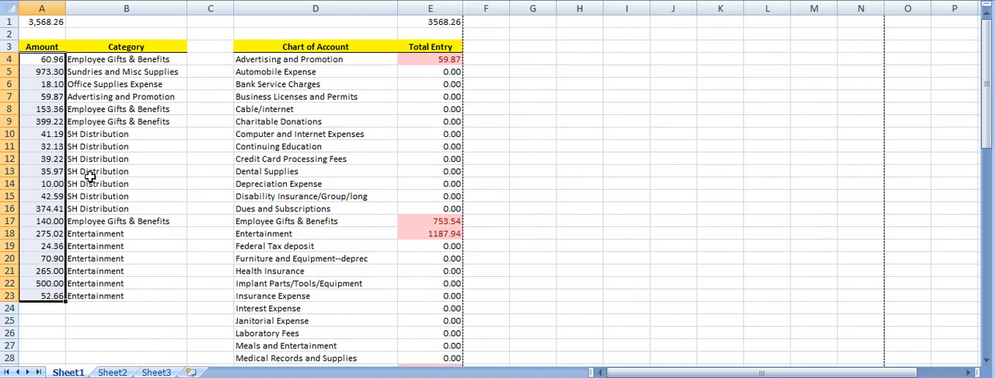
pyautogui.click(126, 60)
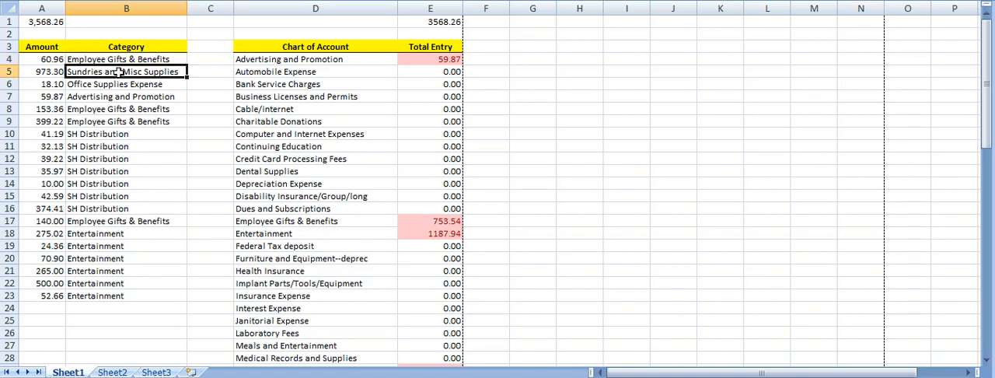
pyautogui.moveTo(112, 66)
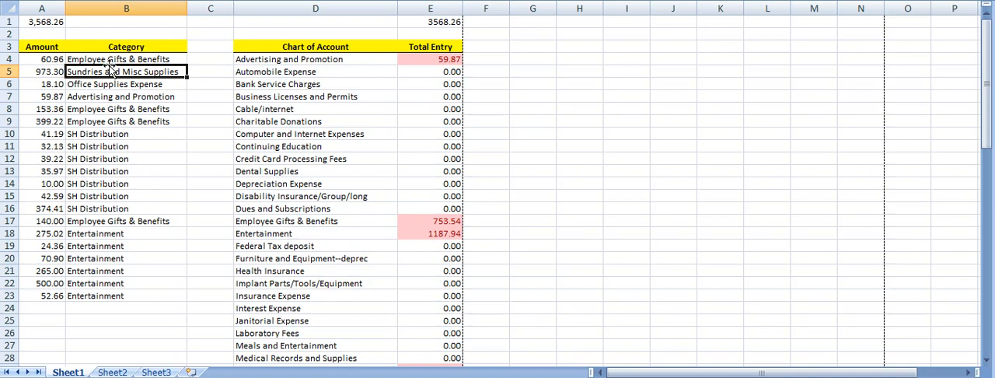
pyautogui.click(315, 59)
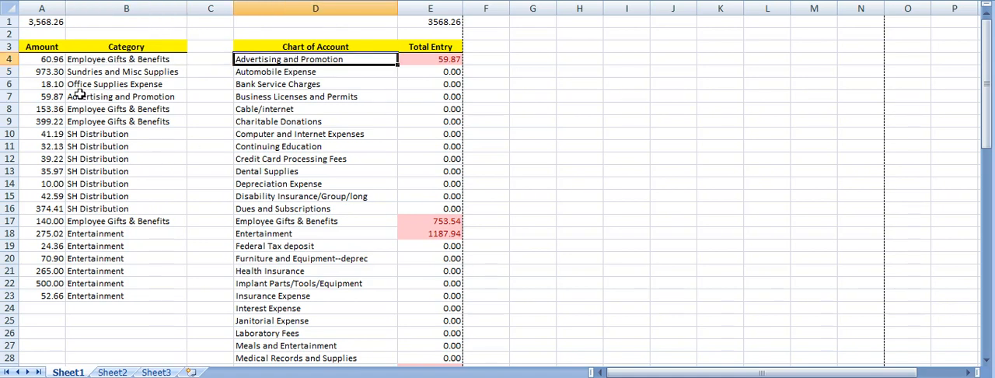
pyautogui.moveTo(139, 117)
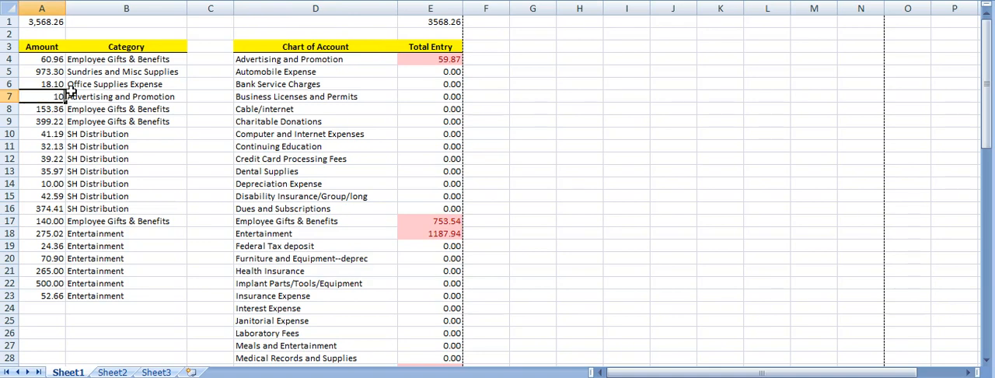
# Step: Set Advertising and Promotion to 10,000 and confirm the grand total reads 13,508.39
pyautogui.write('100000.00')
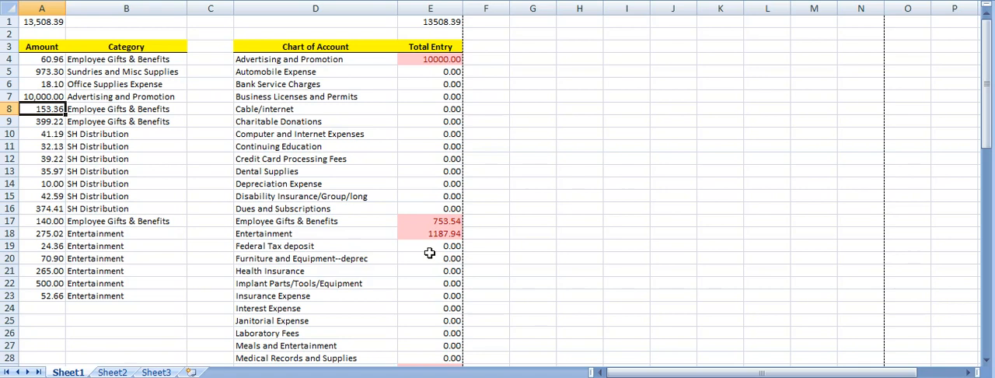
pyautogui.moveTo(506, 196)
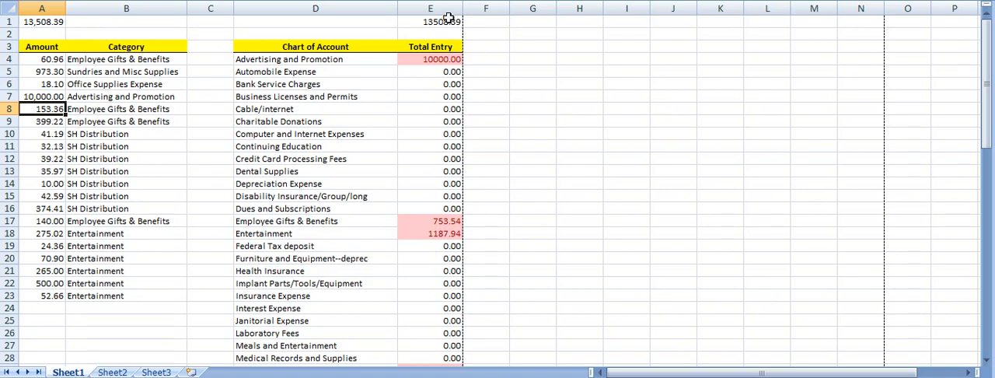
pyautogui.click(429, 9)
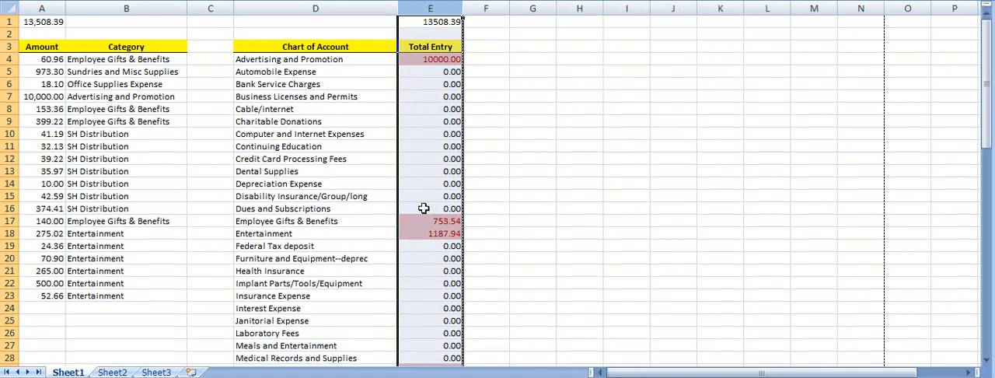
pyautogui.moveTo(583, 159)
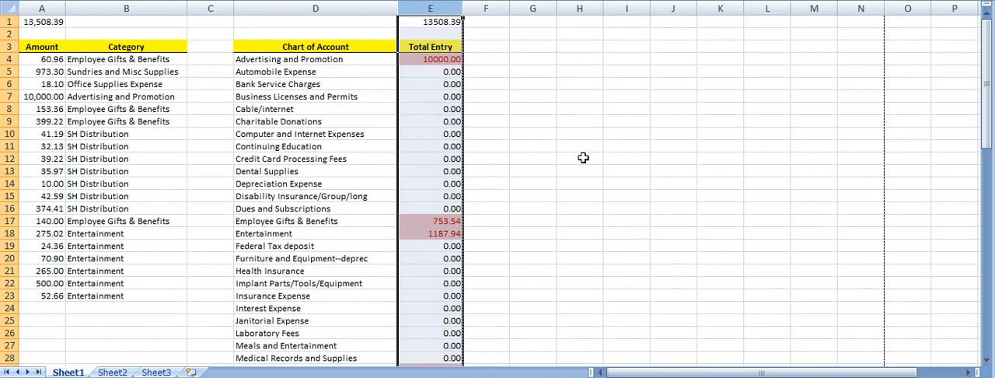
pyautogui.click(578, 158)
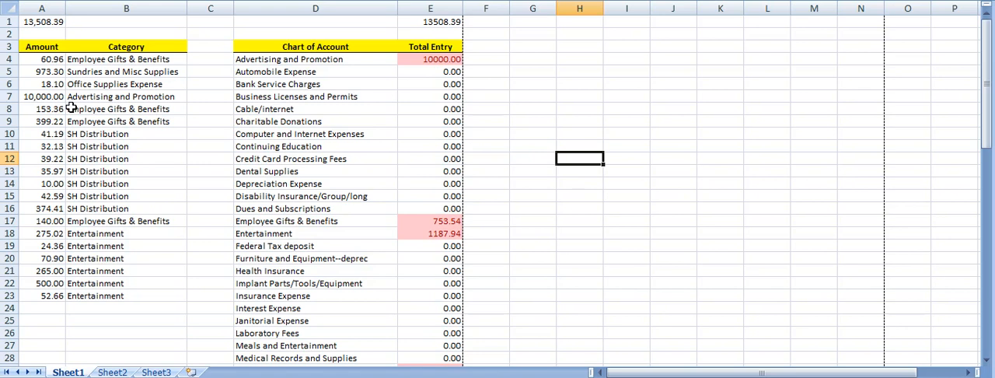
# Step: Recategorise the 153.36 charge in B8 as Automobile Expense, correcting the misspelling
pyautogui.click(126, 109)
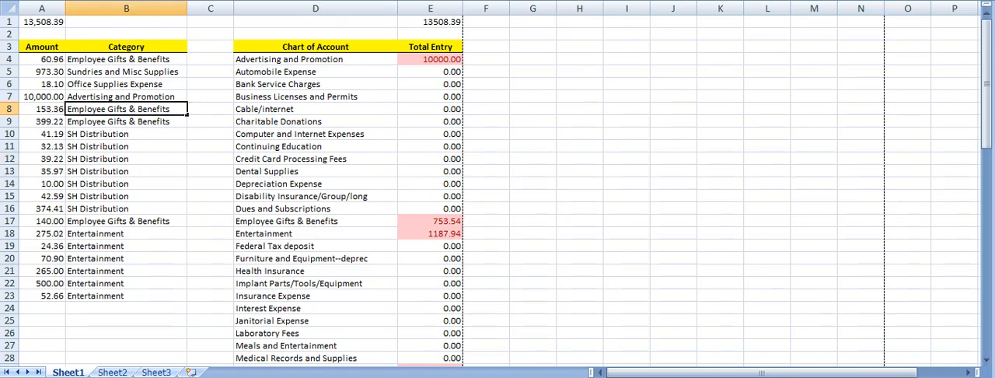
pyautogui.write('auytomobile')
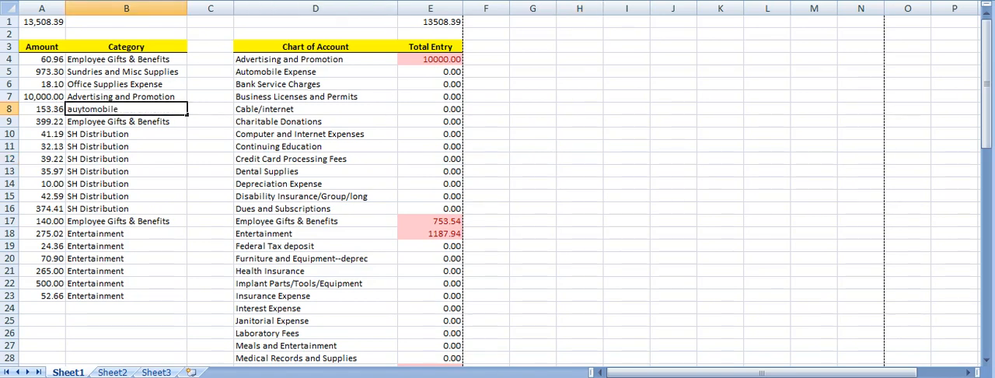
pyautogui.write('expense')
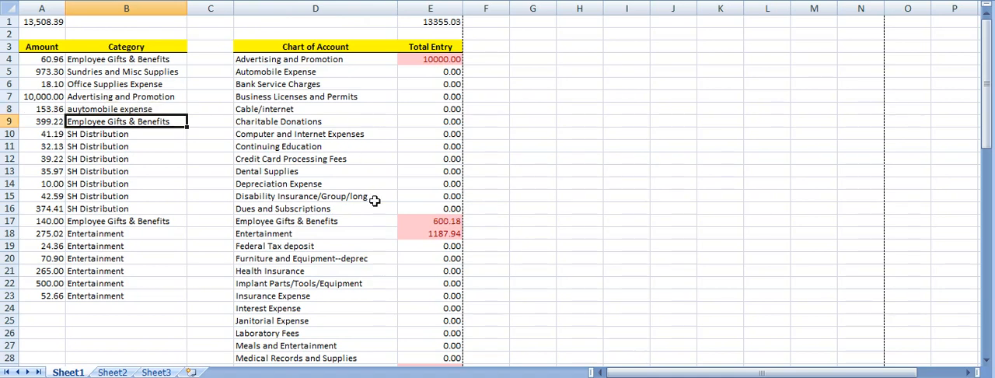
pyautogui.click(314, 71)
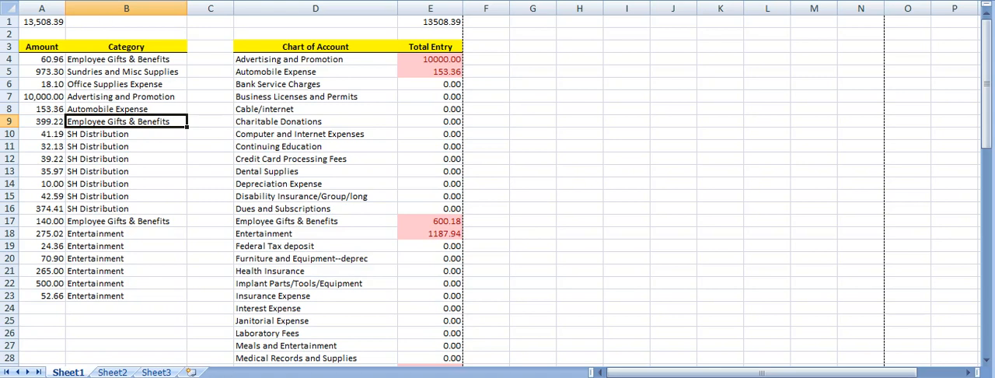
pyautogui.moveTo(505, 196)
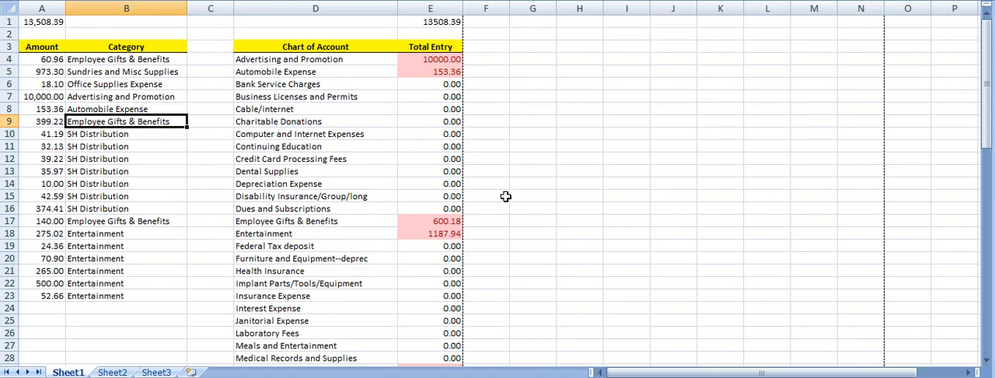
pyautogui.moveTo(345, 59)
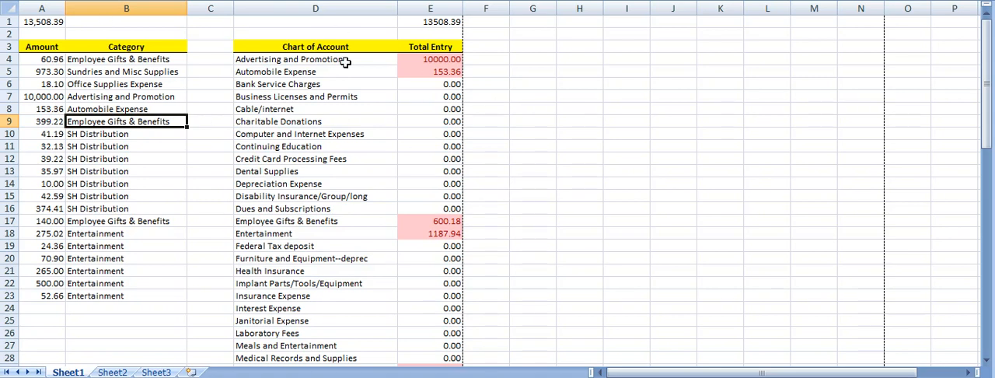
pyautogui.moveTo(507, 319)
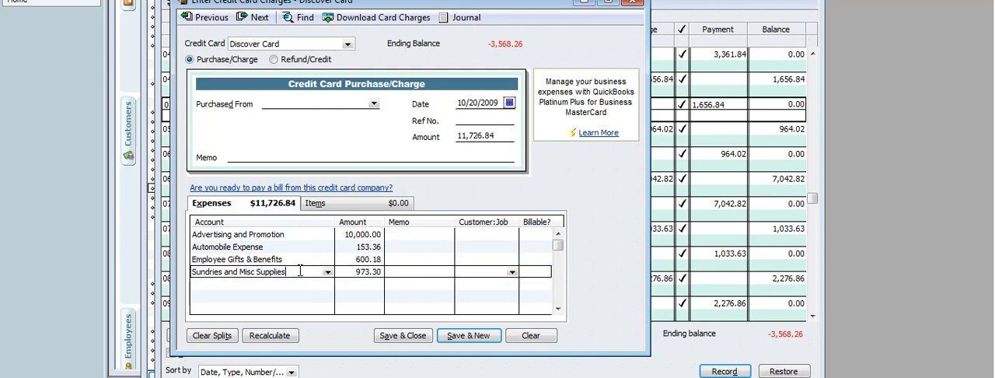
pyautogui.moveTo(300, 280)
pyautogui.write('SH')
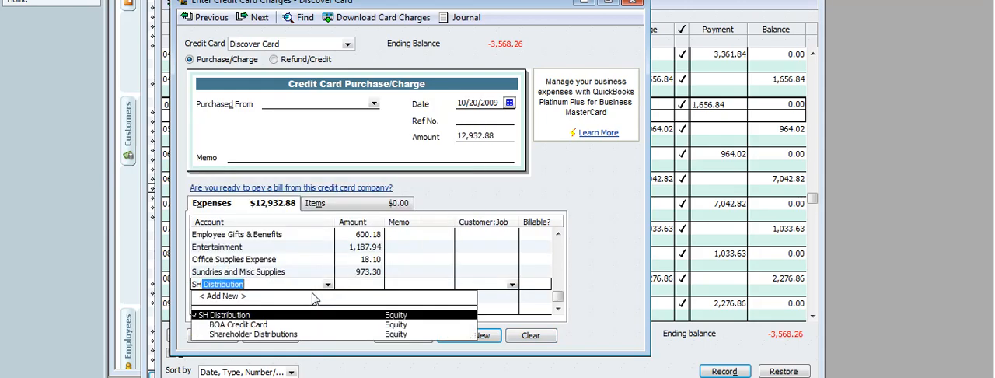
# Step: Assign SH Distribution 575.51 as the final split and save the 13,508.39 Discover Card charge
pyautogui.click(226, 315)
pyautogui.write('575.51')
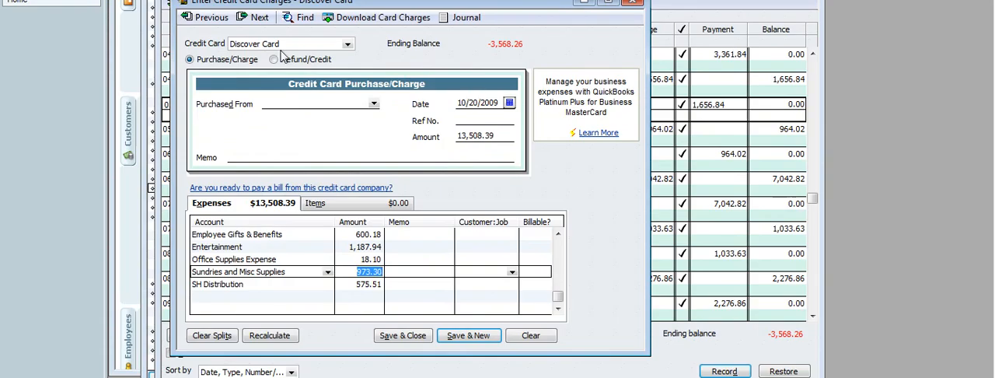
pyautogui.moveTo(466, 115)
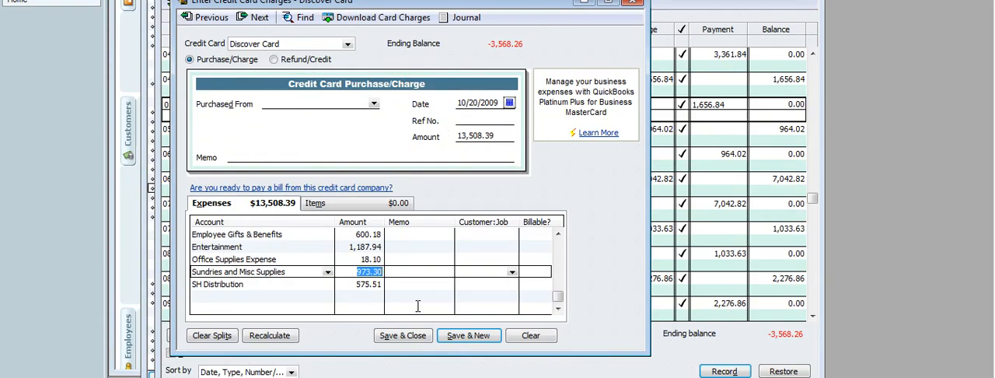
pyautogui.click(401, 336)
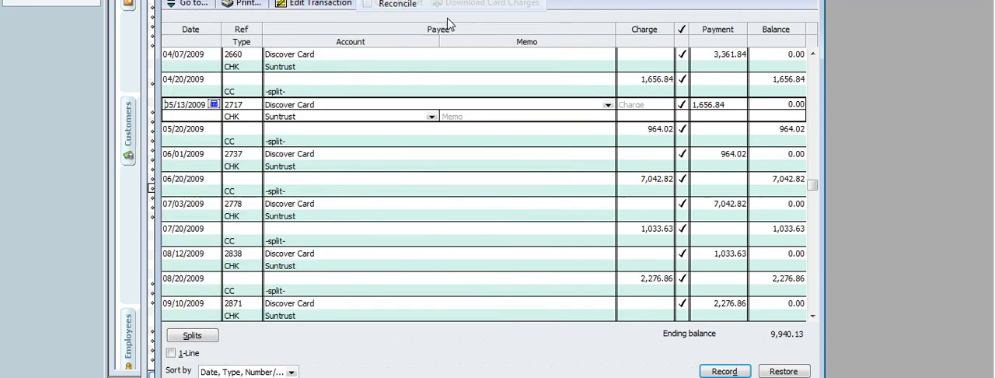
# Step: Begin a Discover Card reconciliation with ending balance 3,568.26, then leave it for the register
pyautogui.click(394, 3)
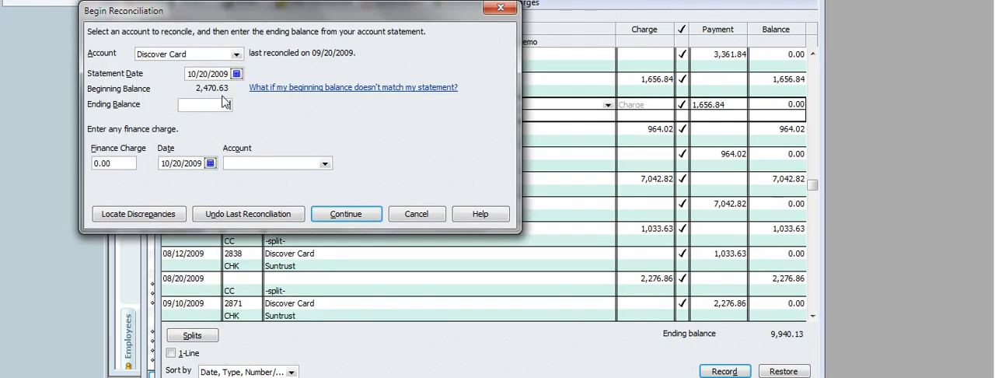
pyautogui.write('3568')
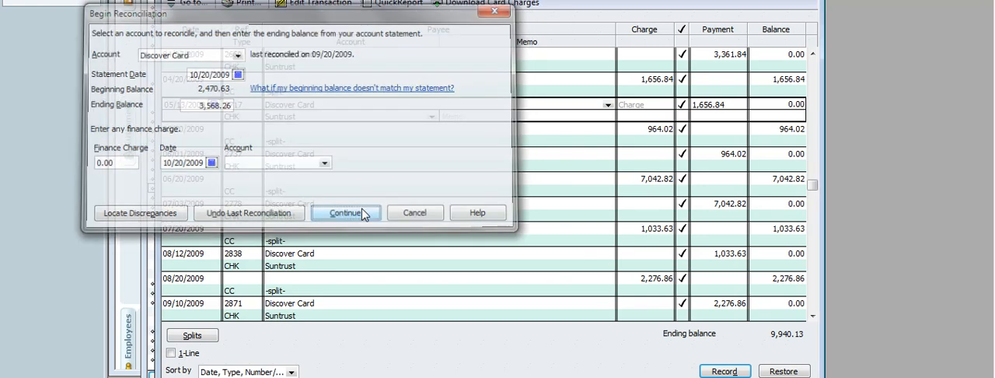
pyautogui.click(345, 211)
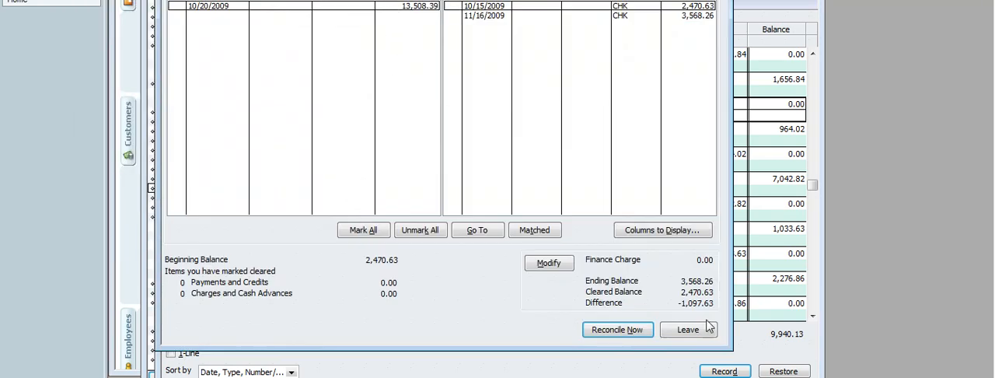
pyautogui.moveTo(444, 124)
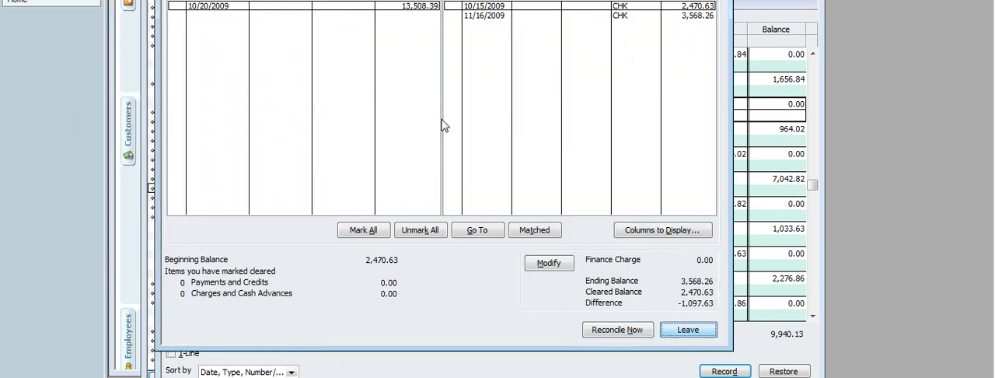
pyautogui.click(688, 330)
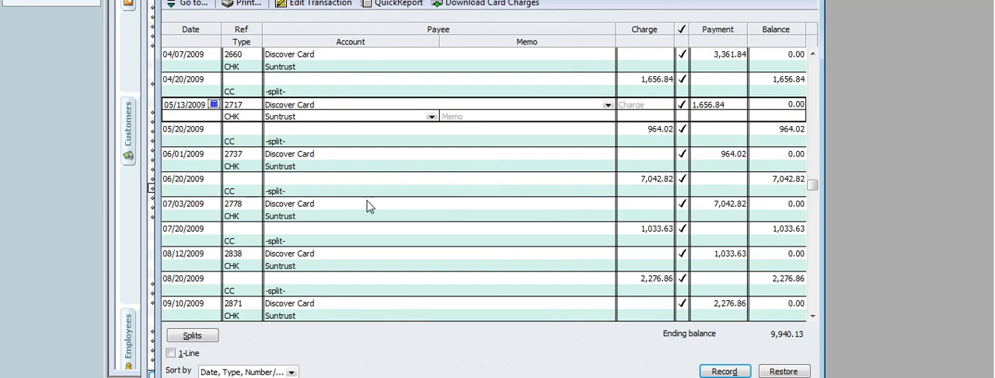
pyautogui.moveTo(414, 212)
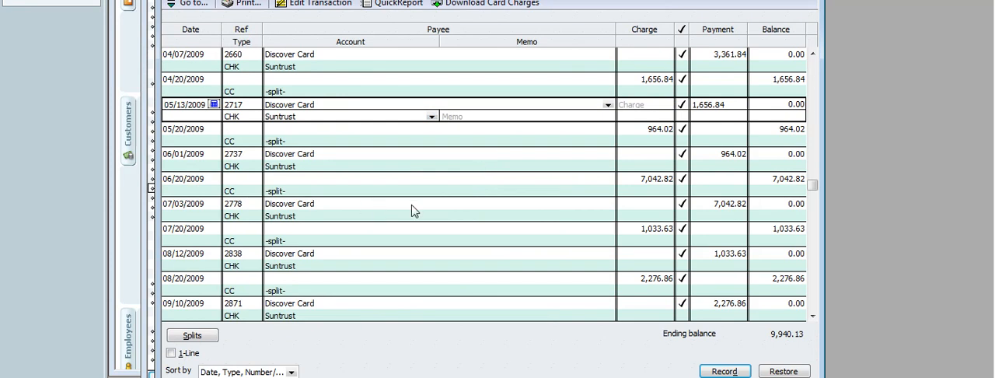